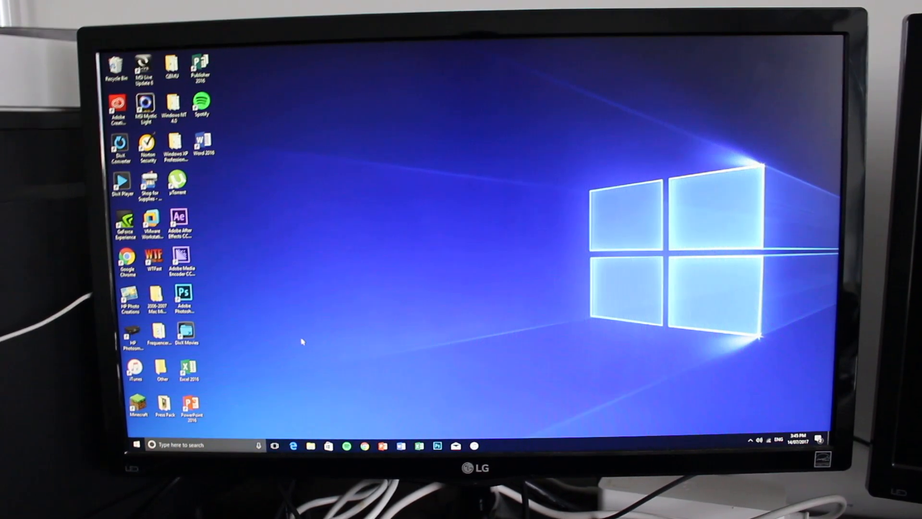
- Open the Windows Settings home page from the Start menu
{"action": "left_click", "coordinate": [139, 444]}
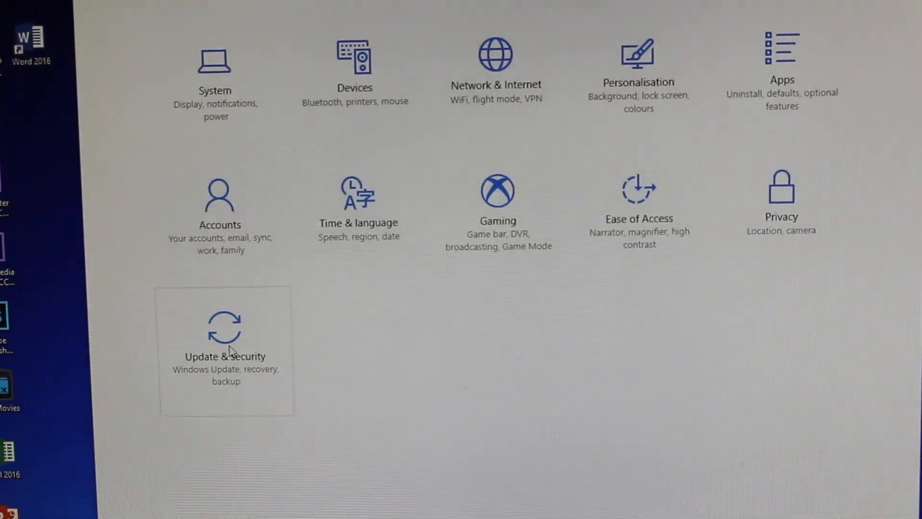
- Go to Update & Security and show the Recovery page
{"action": "left_click", "coordinate": [226, 350]}
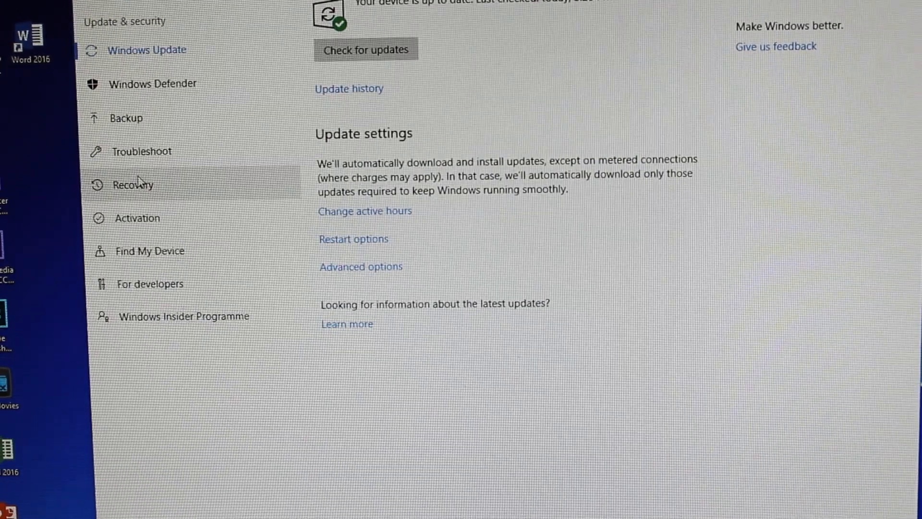
{"action": "left_click", "coordinate": [138, 185]}
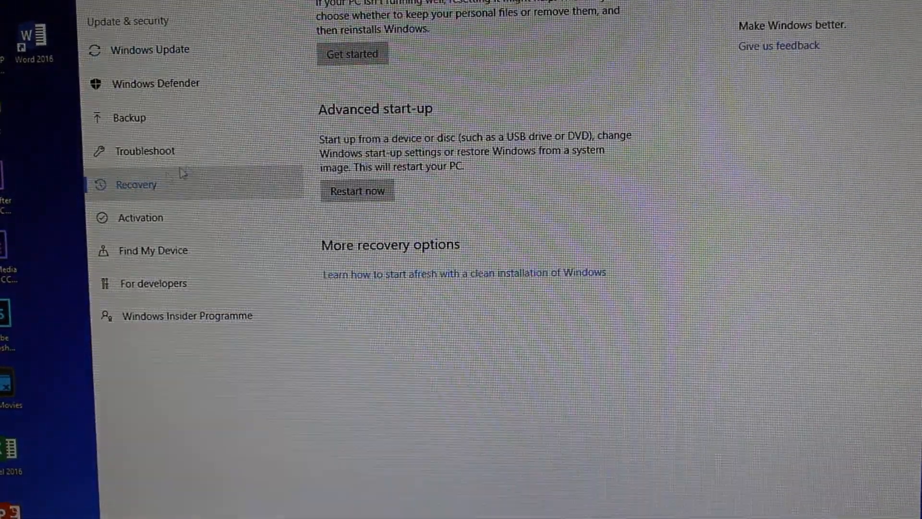
{"action": "mouse_move", "coordinate": [521, 182]}
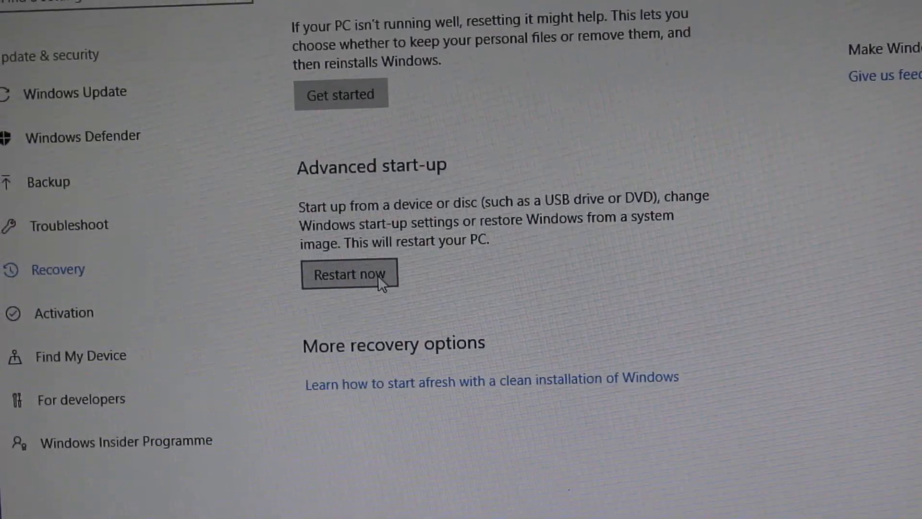
{"action": "left_click", "coordinate": [349, 275]}
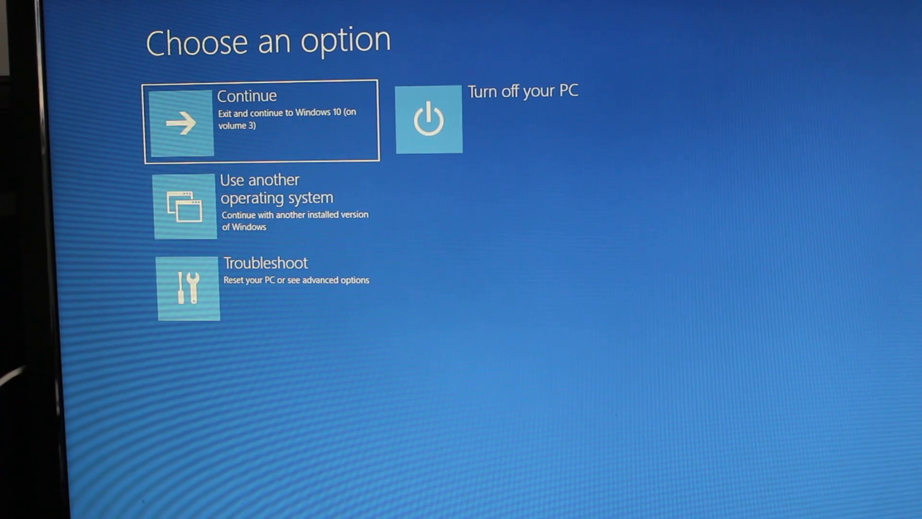
{"action": "mouse_move", "coordinate": [598, 301]}
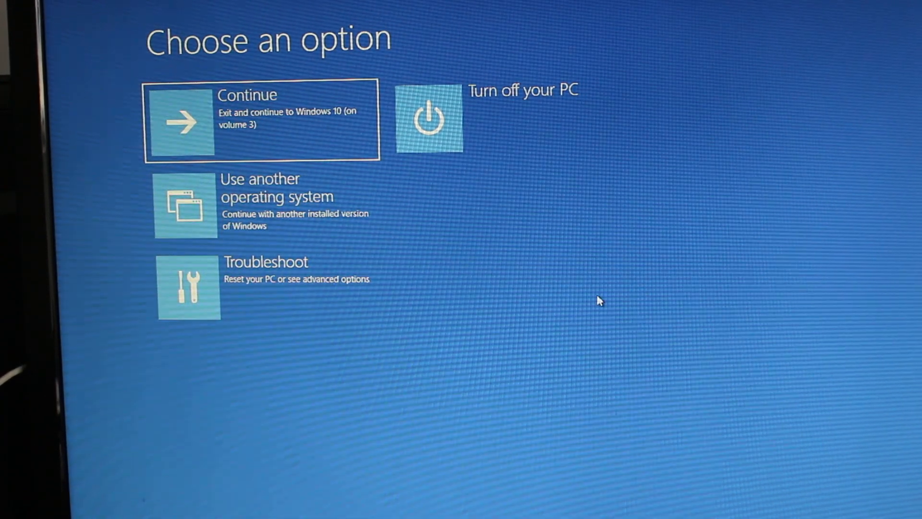
{"action": "mouse_move", "coordinate": [346, 248]}
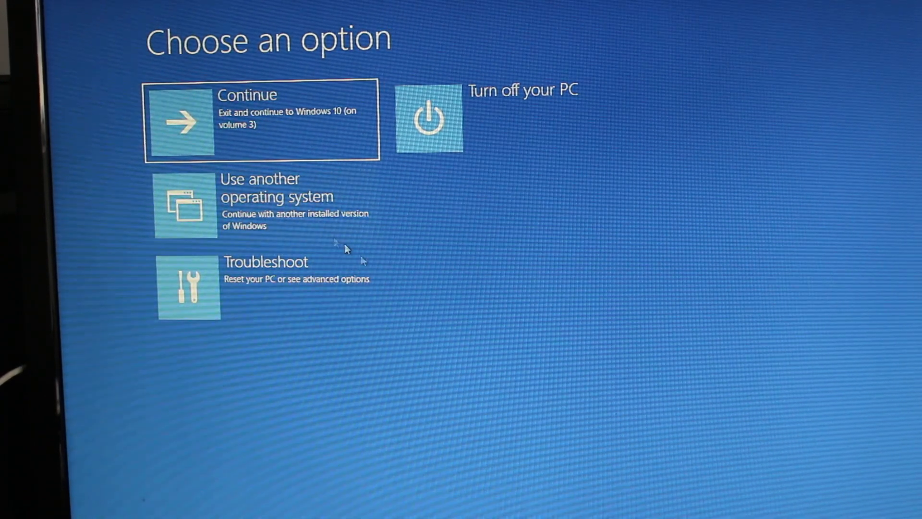
{"action": "mouse_move", "coordinate": [497, 115]}
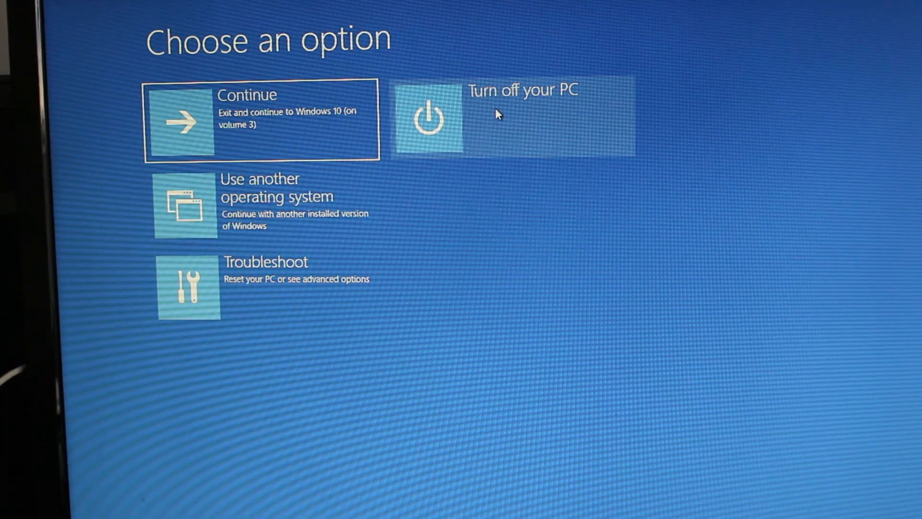
{"action": "mouse_move", "coordinate": [432, 336]}
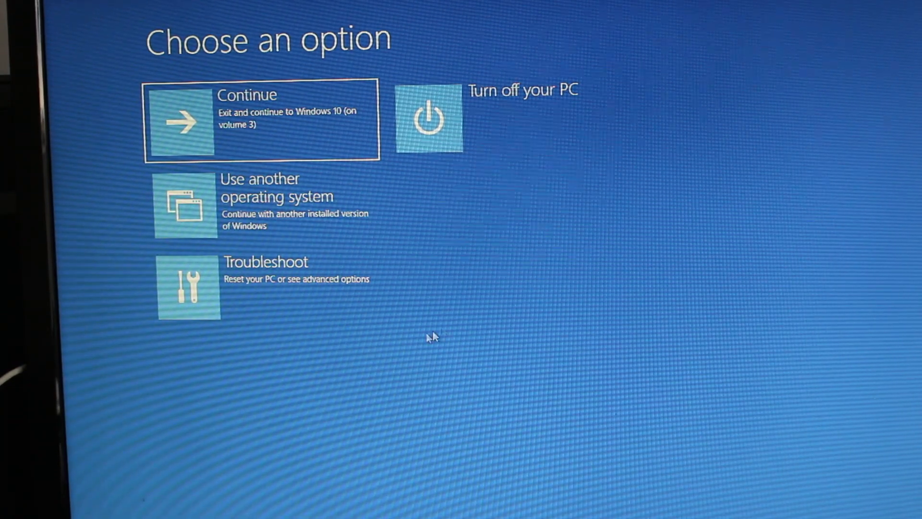
{"action": "mouse_move", "coordinate": [321, 318]}
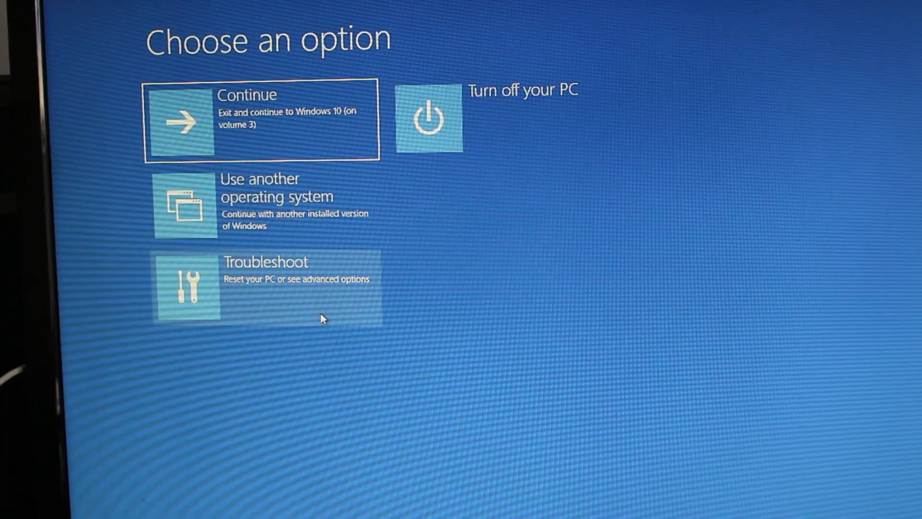
{"action": "mouse_move", "coordinate": [236, 127]}
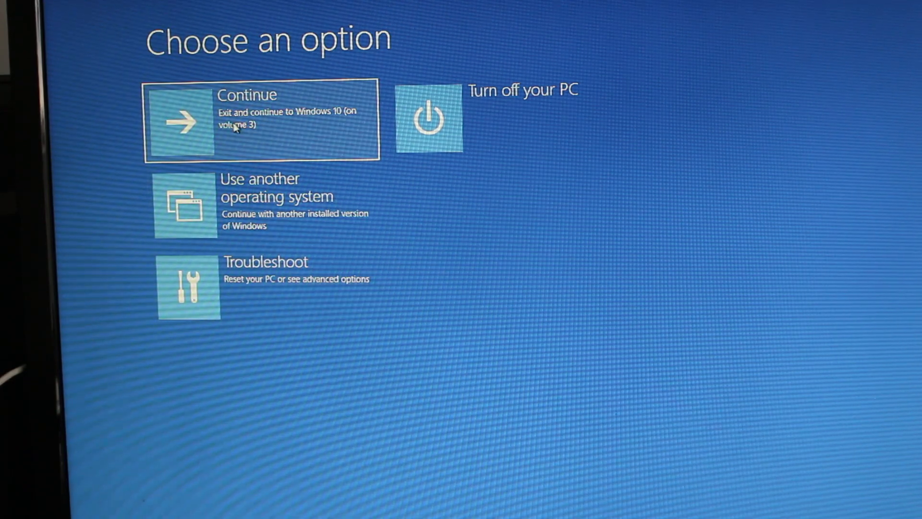
{"action": "mouse_move", "coordinate": [256, 128]}
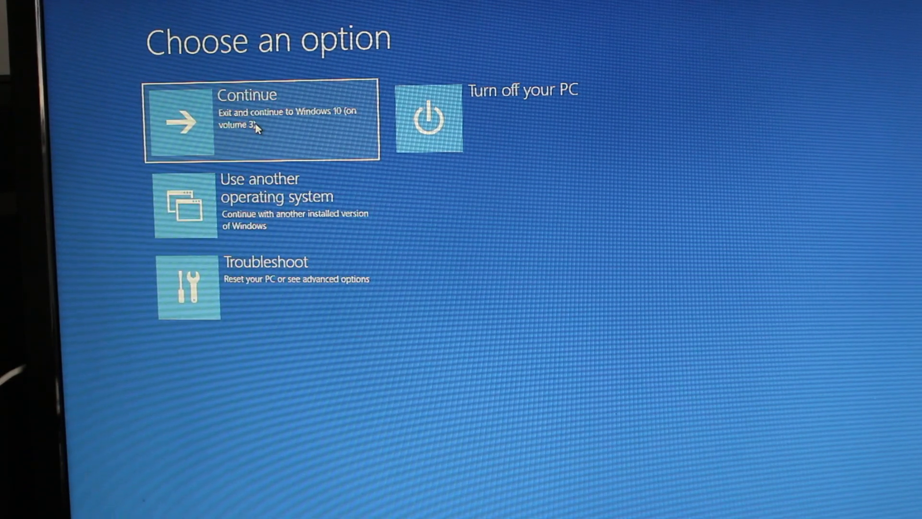
{"action": "mouse_move", "coordinate": [663, 116]}
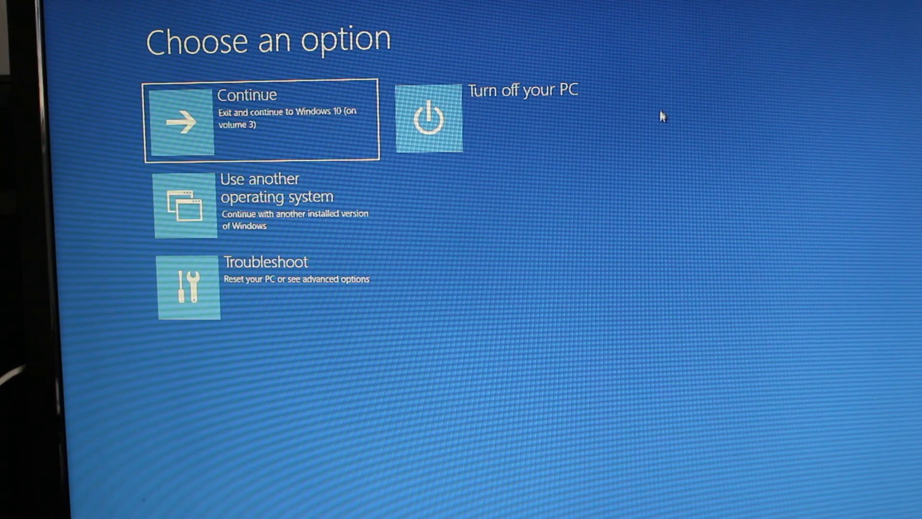
{"action": "mouse_move", "coordinate": [204, 230]}
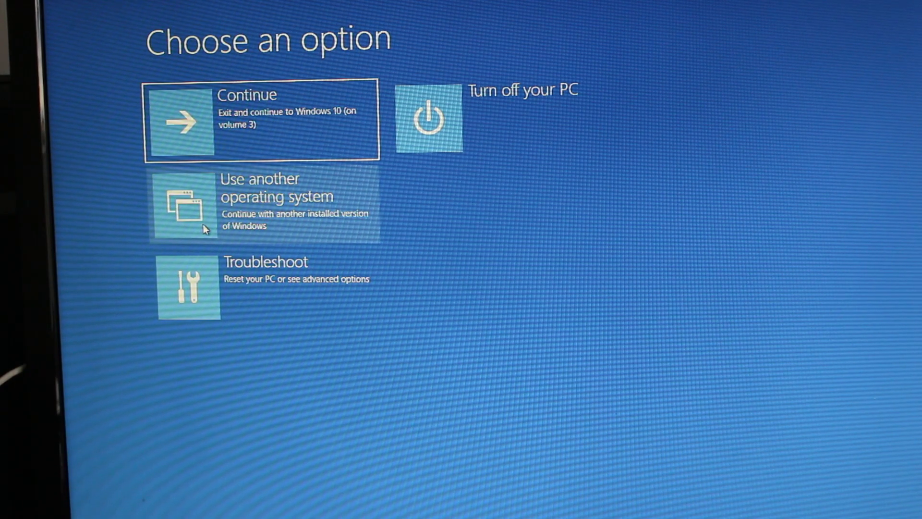
{"action": "mouse_move", "coordinate": [306, 204]}
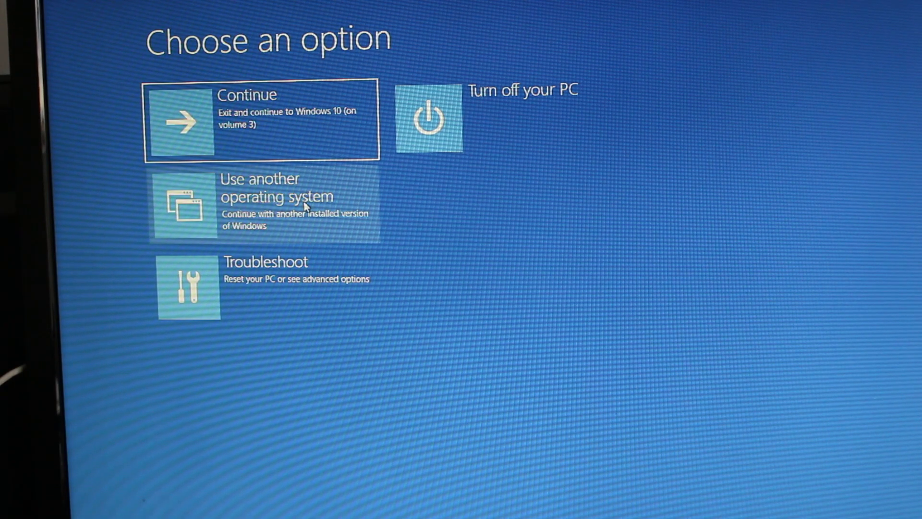
{"action": "left_click", "coordinate": [265, 202]}
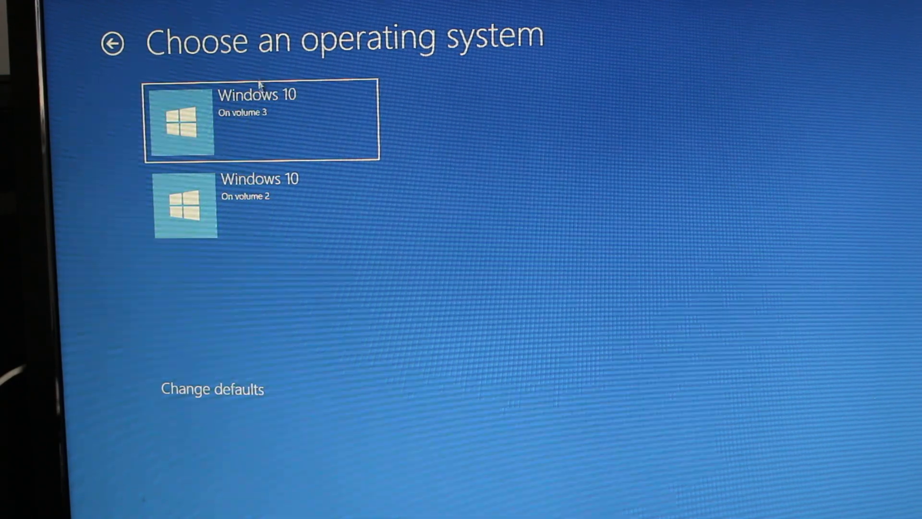
{"action": "left_click", "coordinate": [211, 388]}
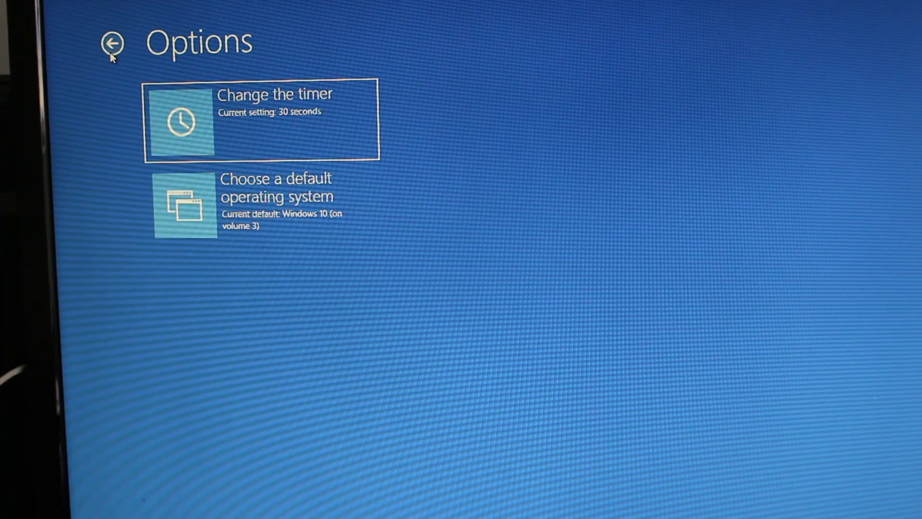
{"action": "left_click", "coordinate": [113, 42]}
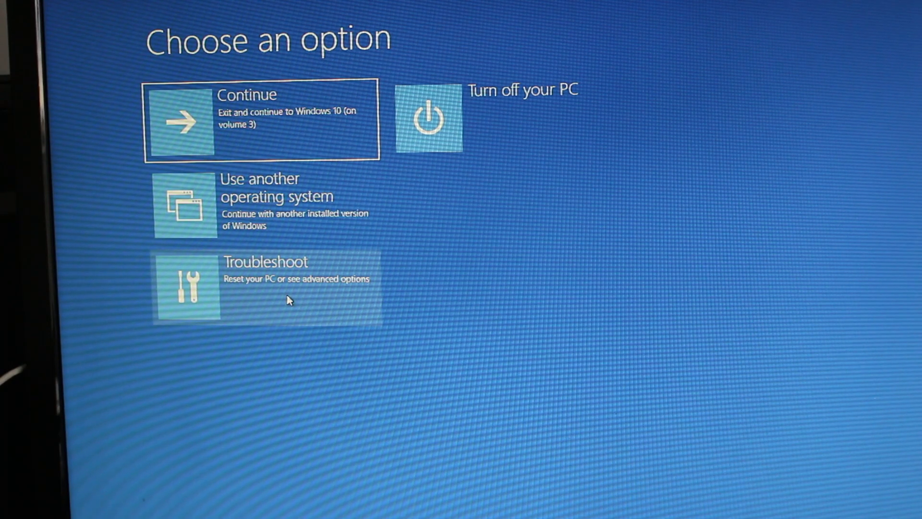
- Choose Troubleshoot in Windows Boot Manager
{"action": "left_click", "coordinate": [265, 287]}
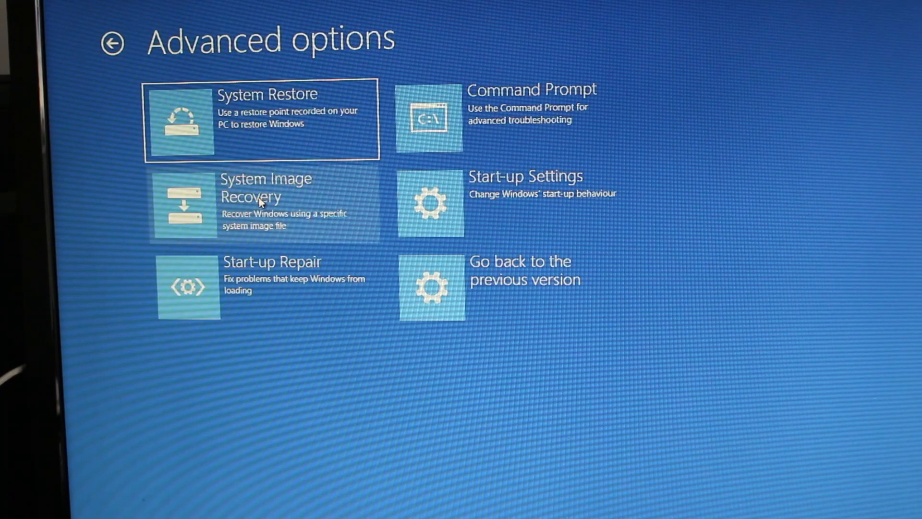
{"action": "mouse_move", "coordinate": [288, 112]}
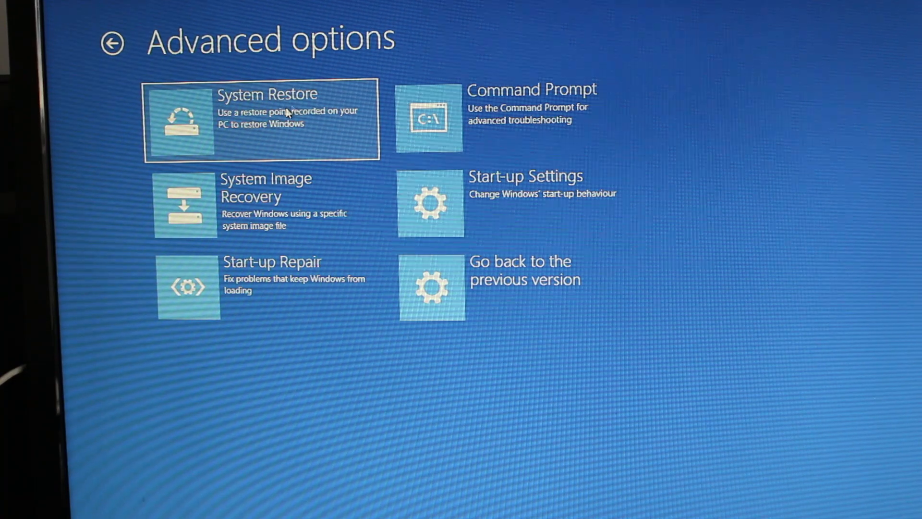
{"action": "mouse_move", "coordinate": [350, 222]}
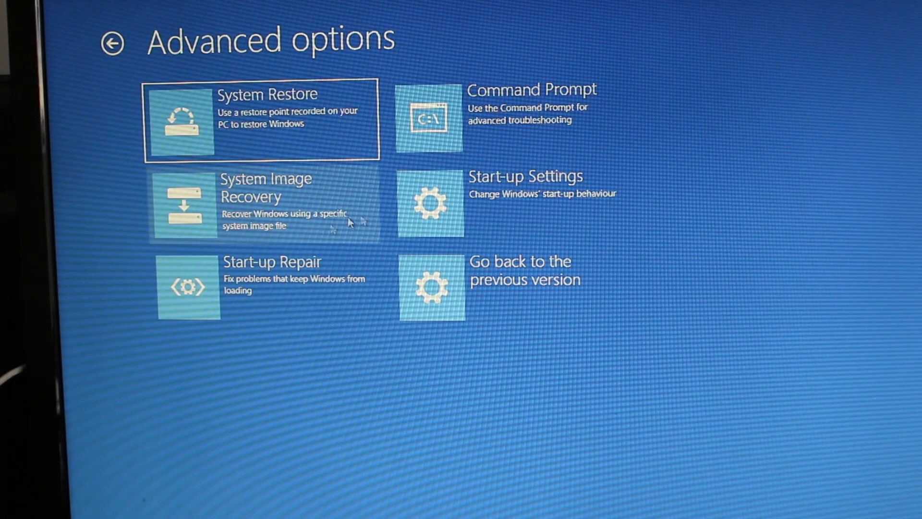
{"action": "mouse_move", "coordinate": [473, 209]}
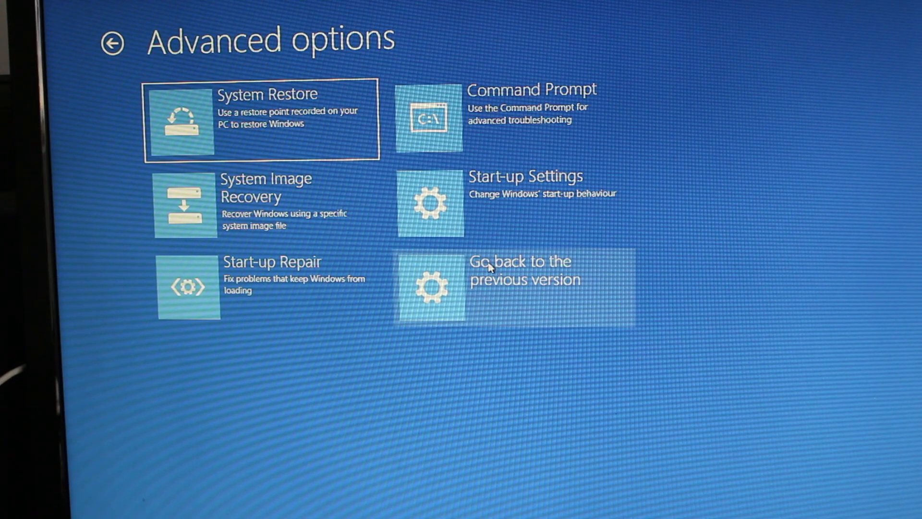
{"action": "mouse_move", "coordinate": [503, 214]}
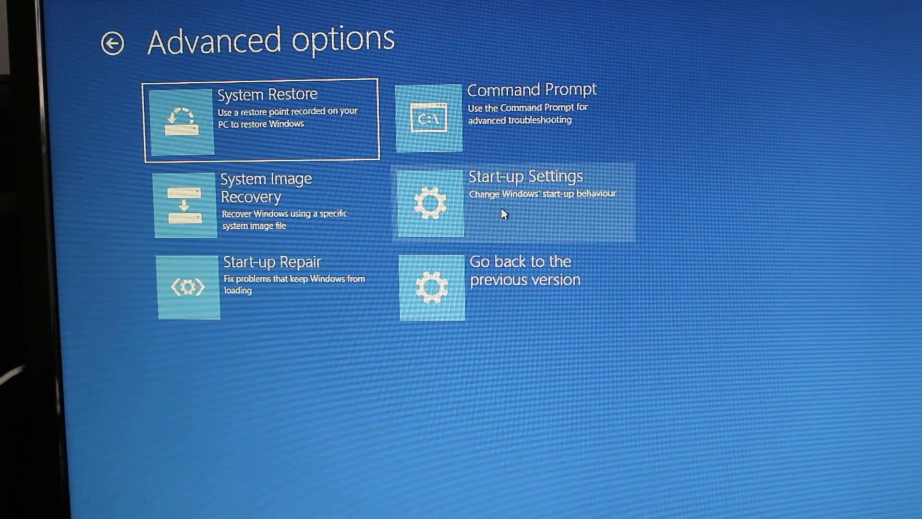
{"action": "mouse_move", "coordinate": [531, 207]}
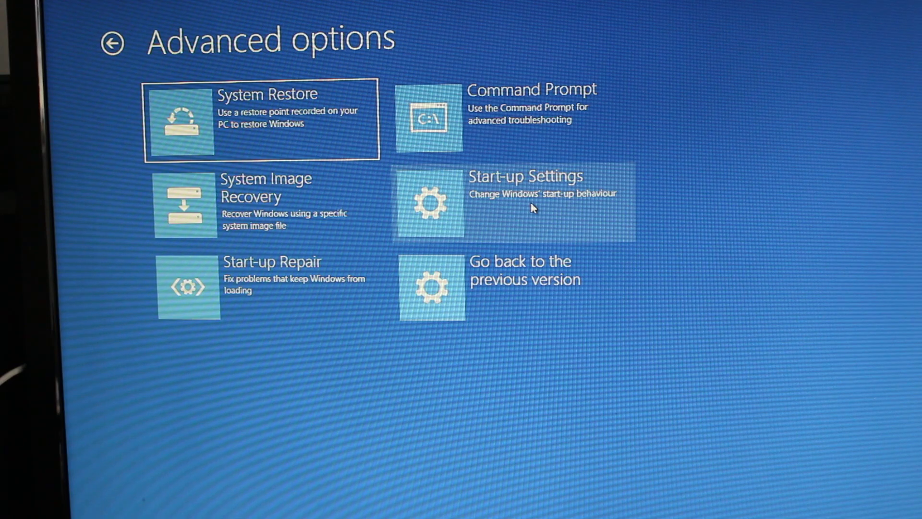
- Open Start-up Settings and restart the PC to change start-up options
{"action": "left_click", "coordinate": [529, 203]}
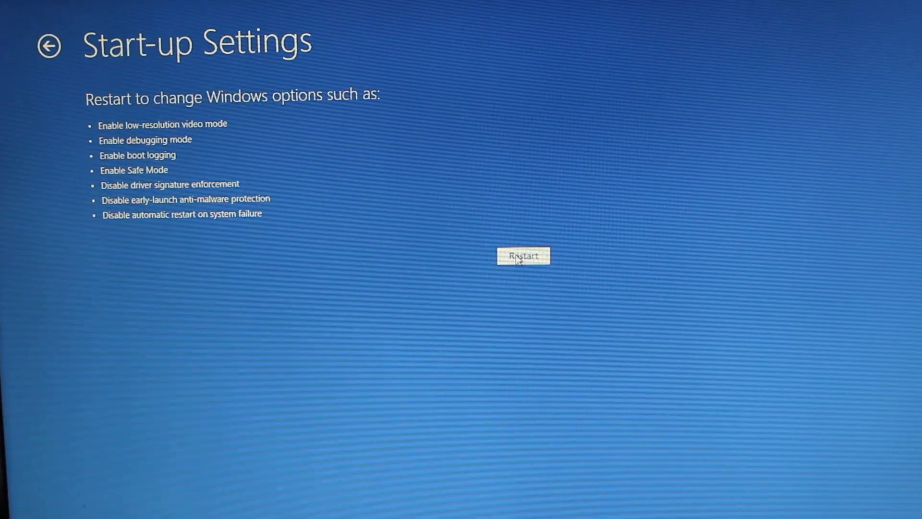
{"action": "left_click", "coordinate": [522, 255]}
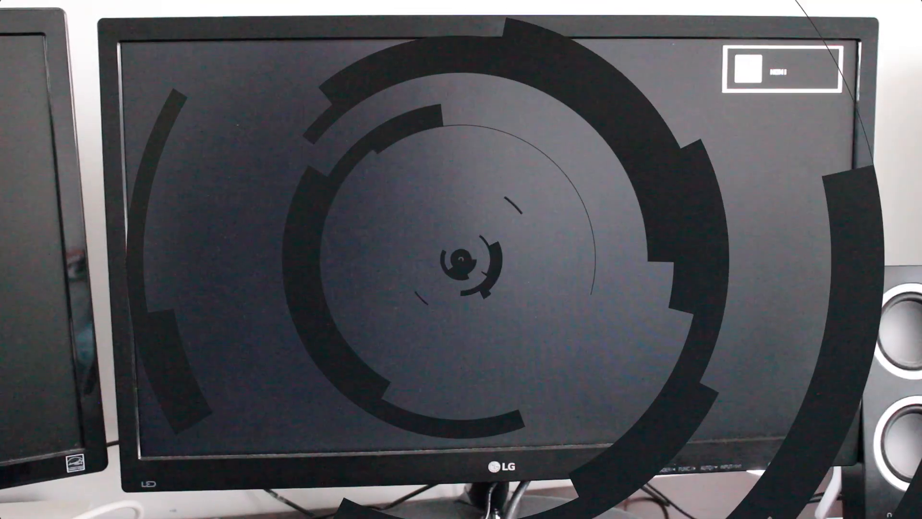